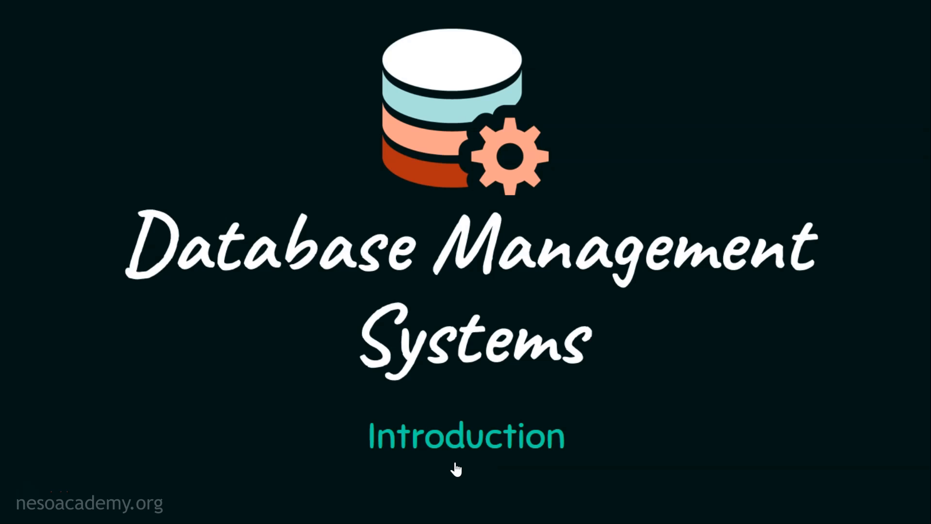
mouse_move(477, 279)
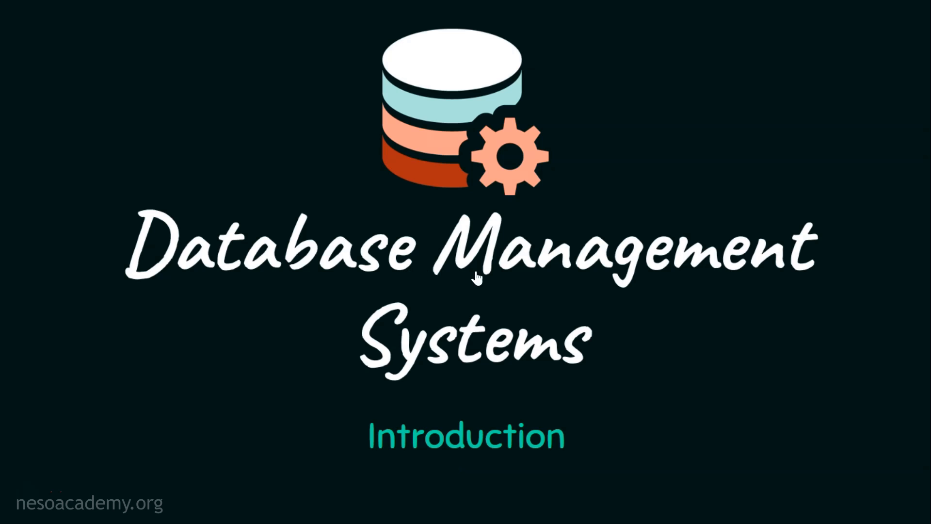
mouse_move(557, 385)
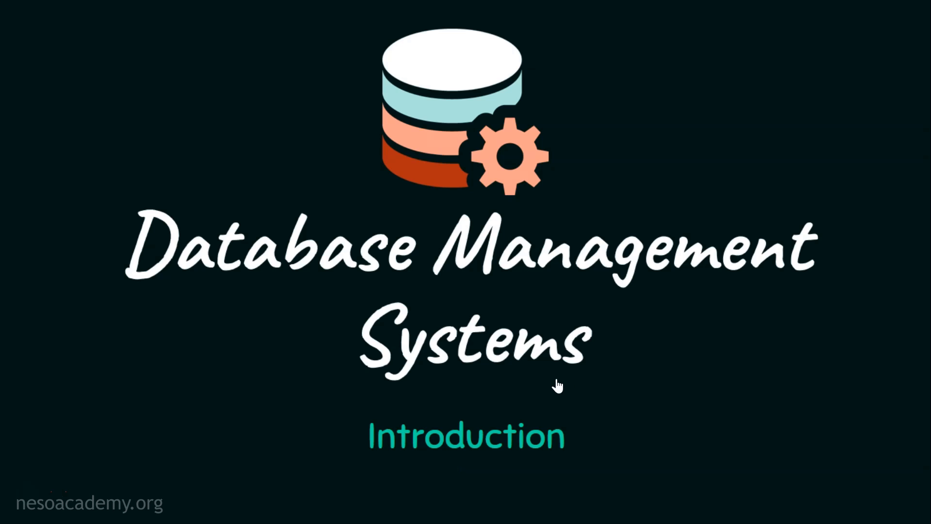
mouse_move(411, 474)
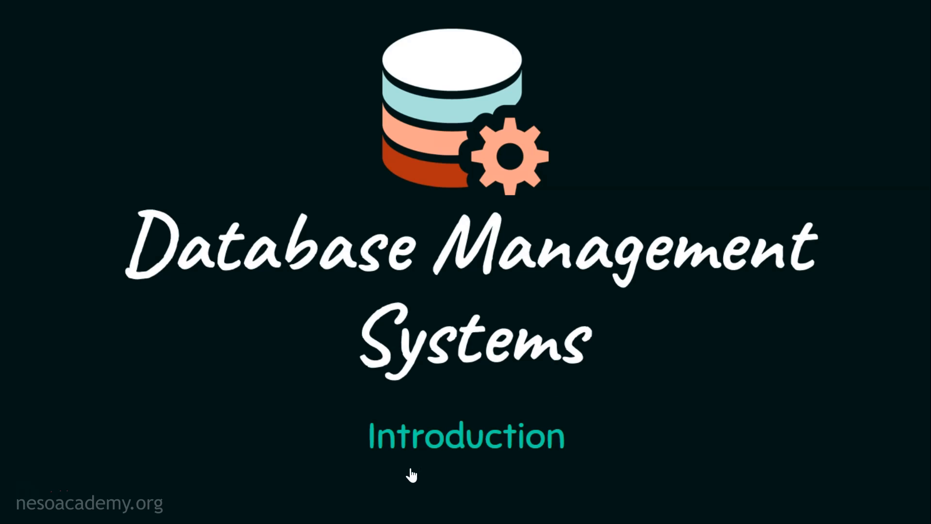
mouse_move(511, 475)
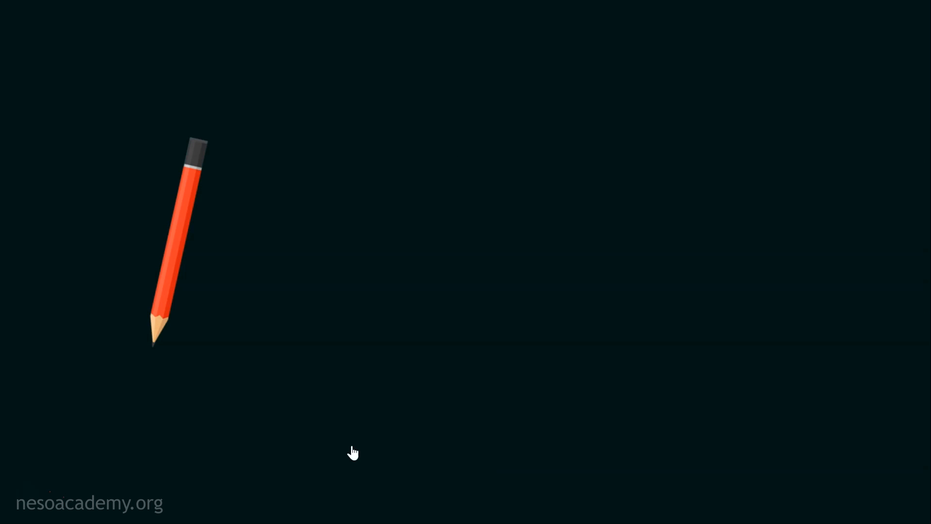
mouse_move(151, 362)
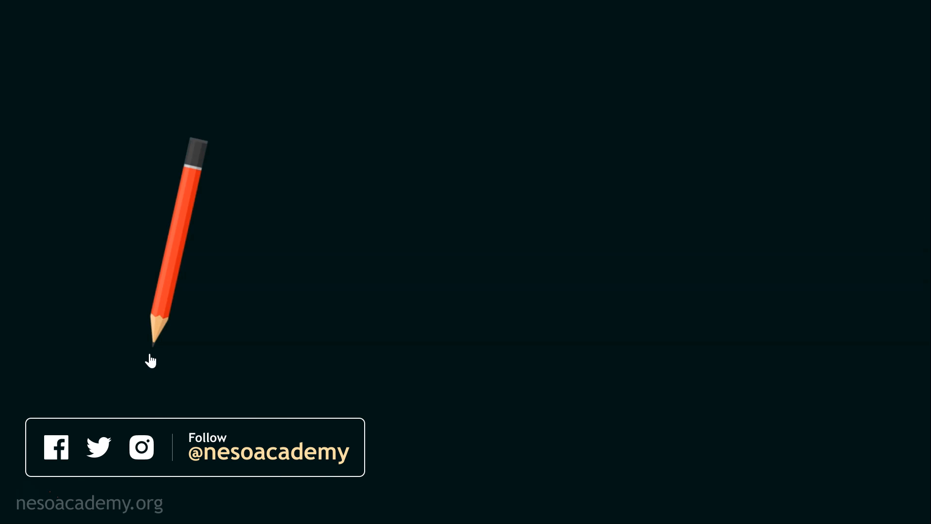
mouse_move(154, 359)
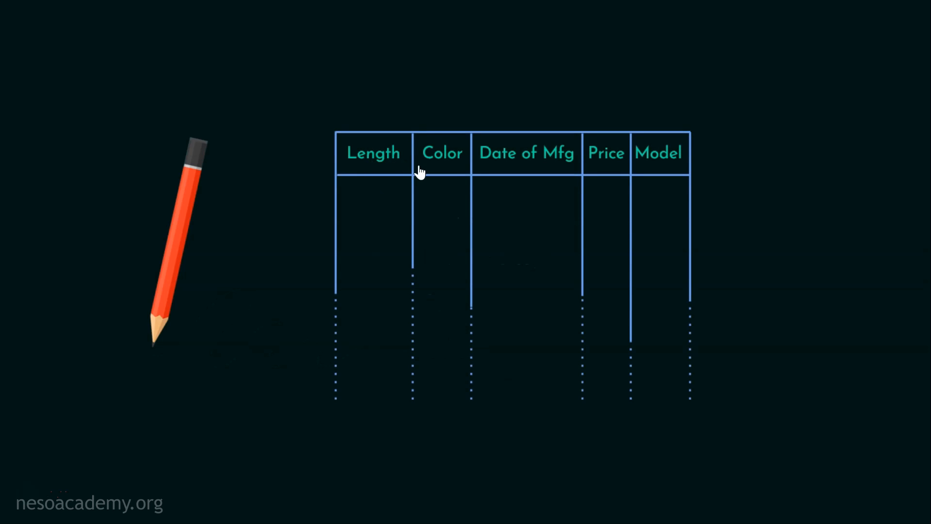
mouse_move(607, 169)
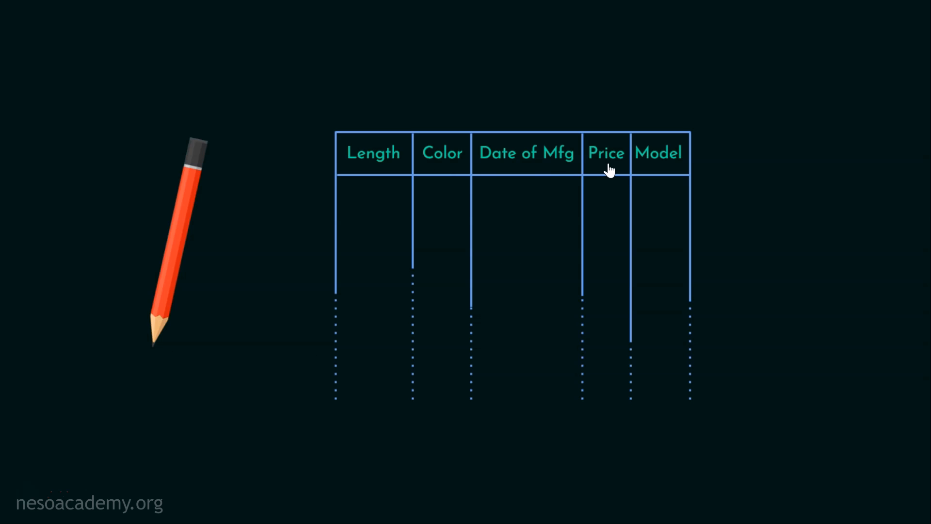
mouse_move(689, 171)
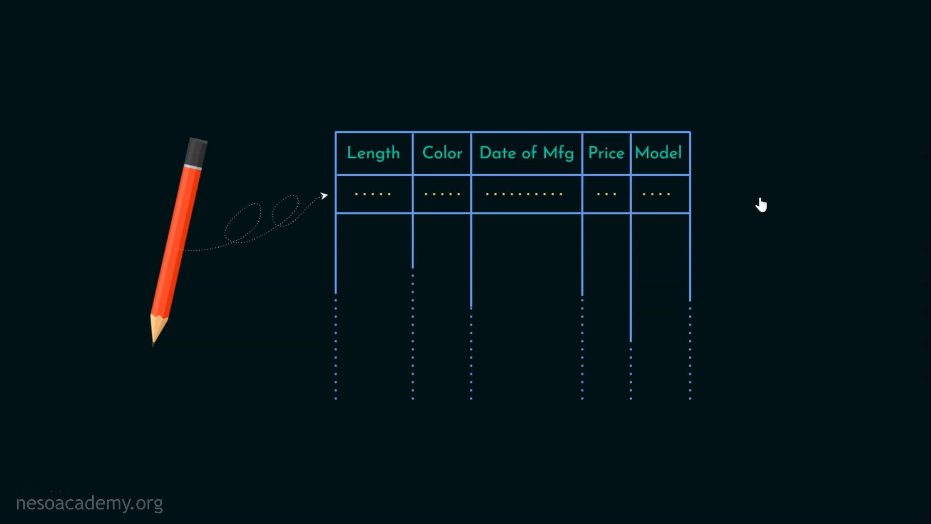
mouse_move(673, 213)
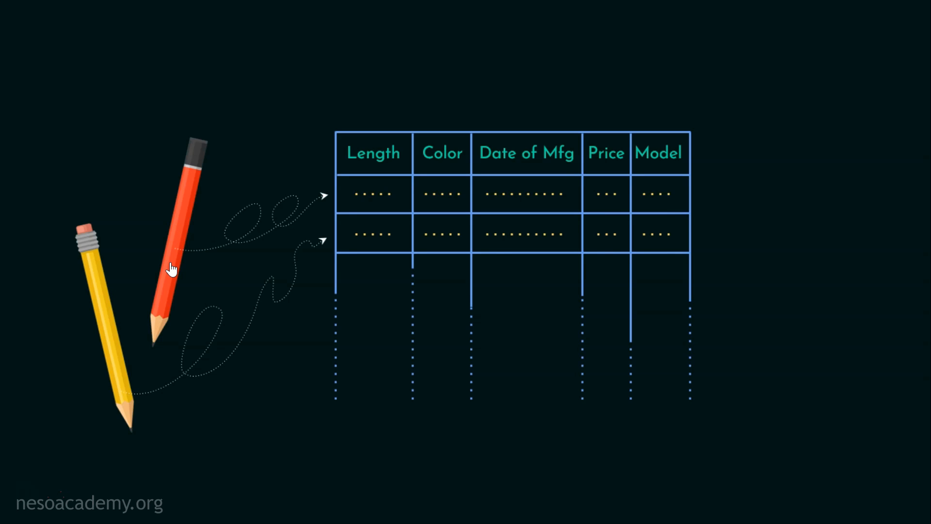
mouse_move(118, 205)
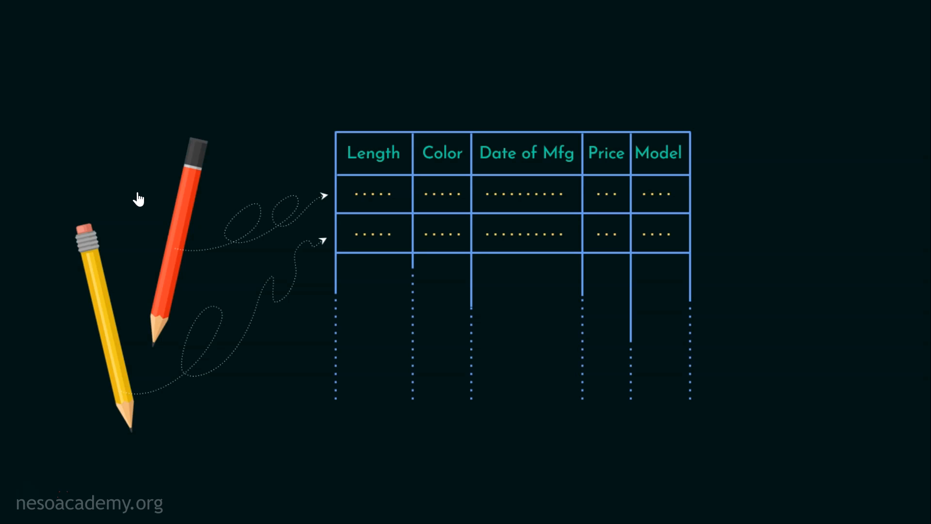
mouse_move(559, 117)
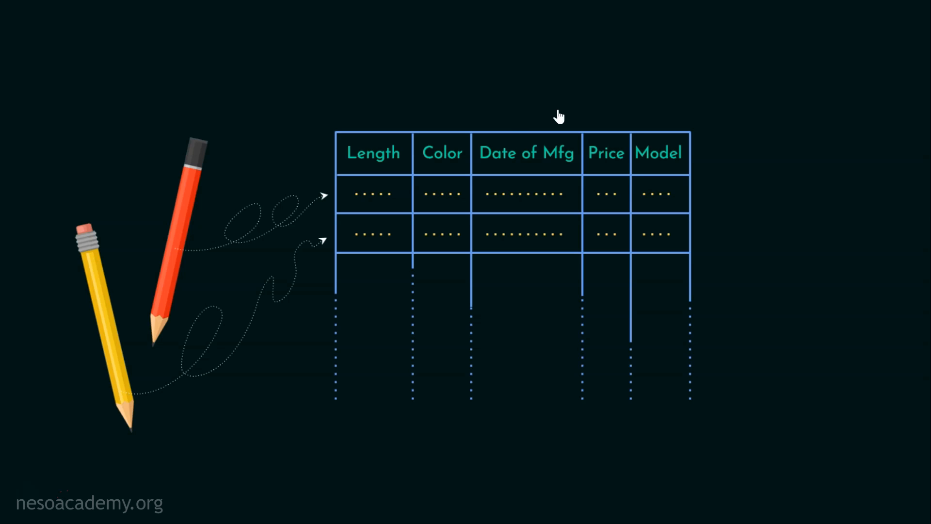
mouse_move(719, 214)
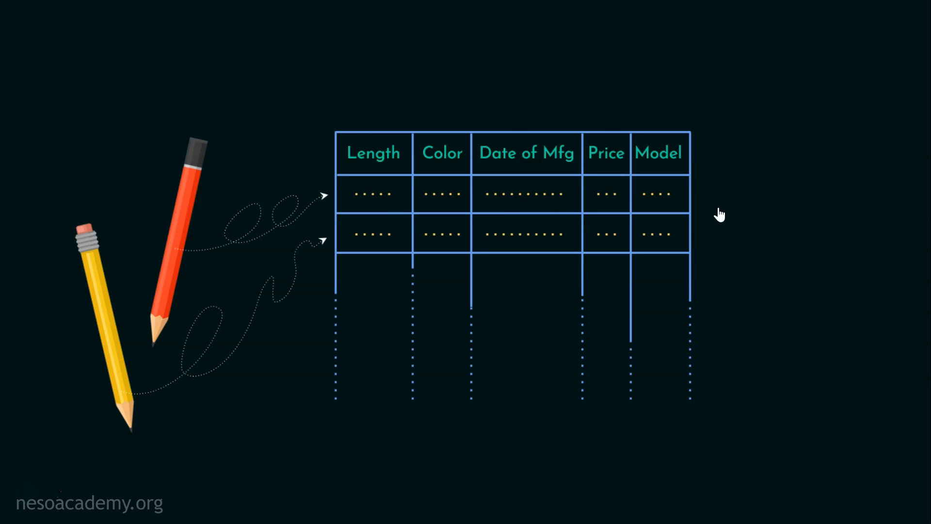
mouse_move(713, 231)
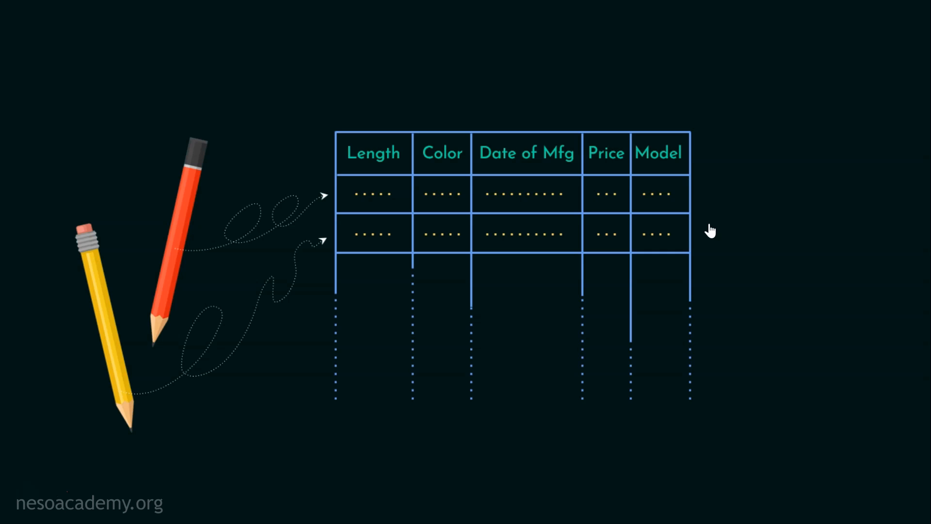
mouse_move(557, 187)
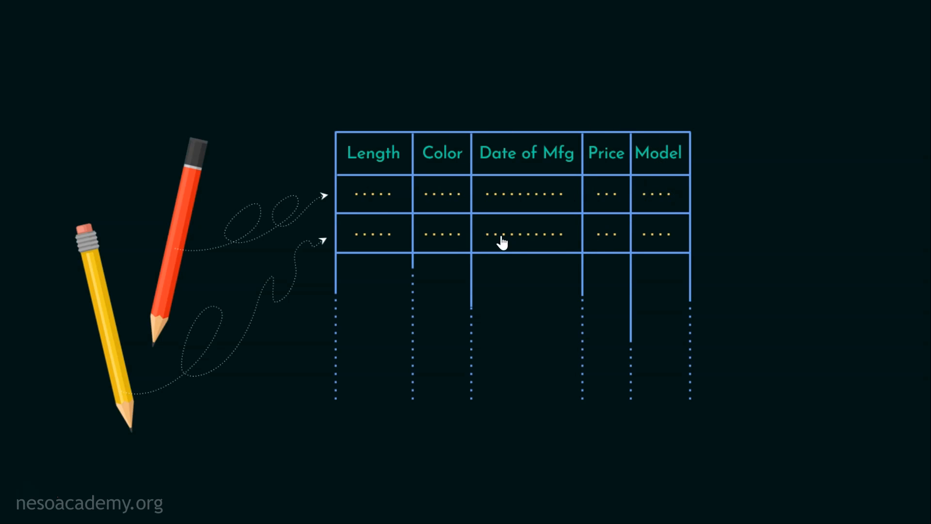
mouse_move(759, 209)
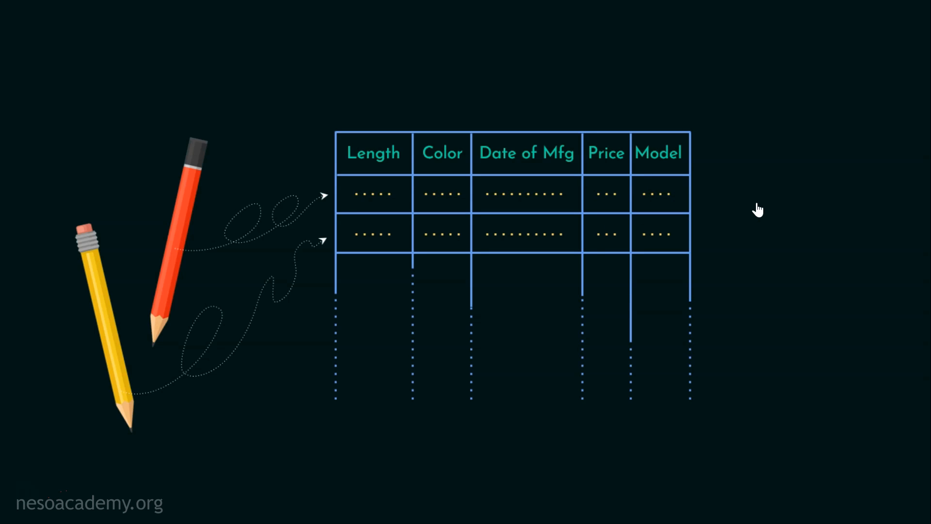
mouse_move(629, 134)
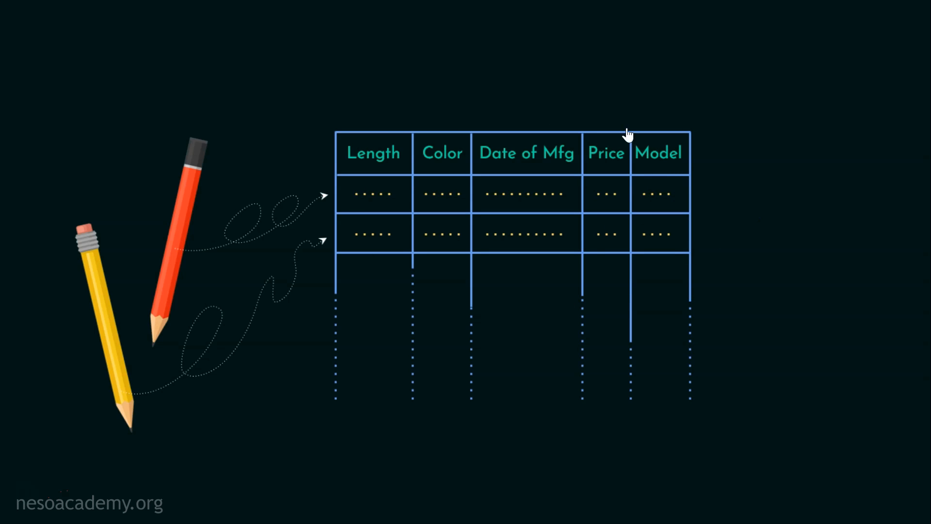
mouse_move(704, 249)
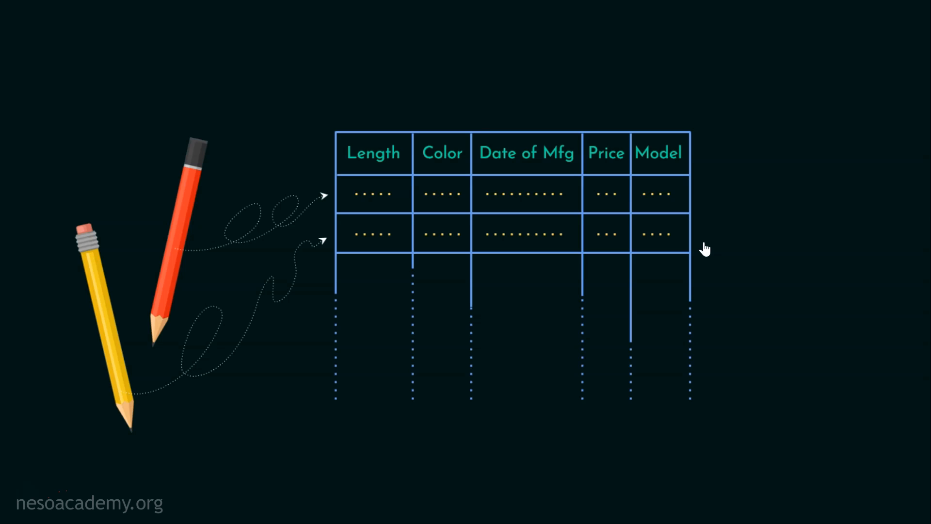
mouse_move(711, 246)
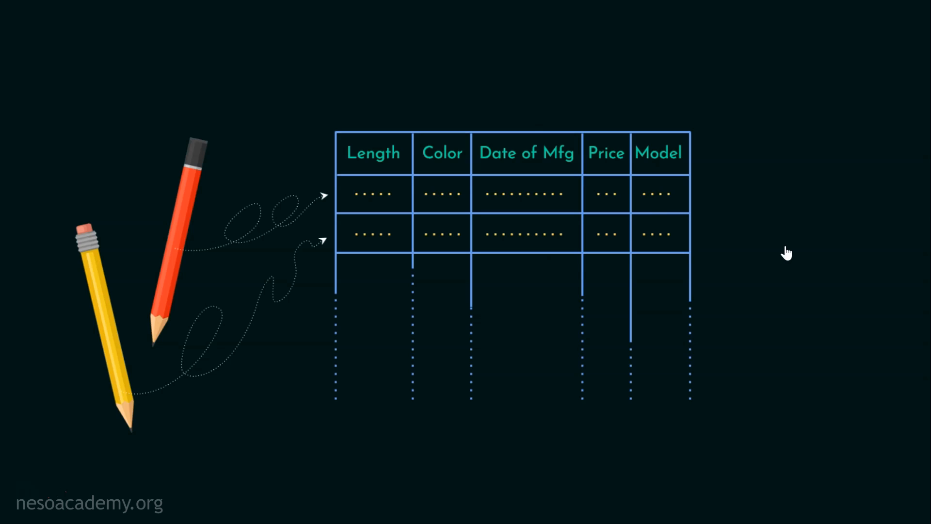
mouse_move(739, 239)
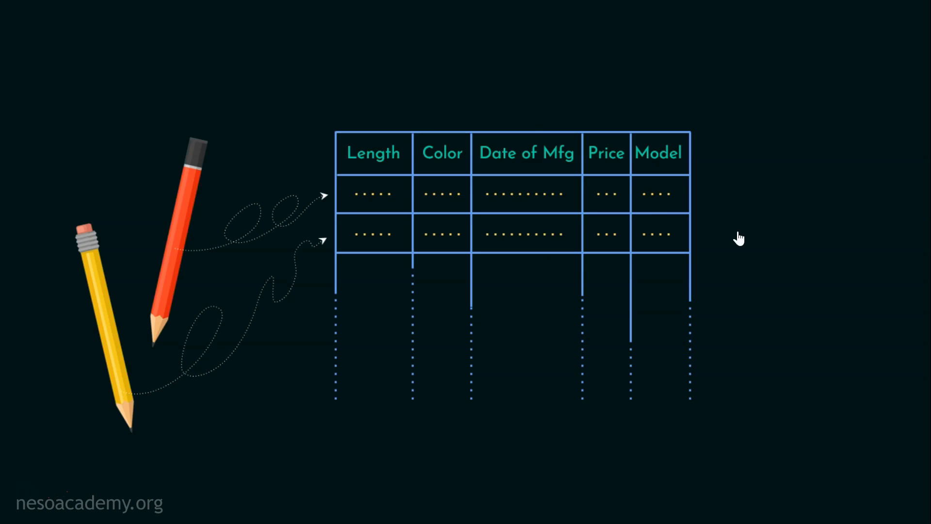
mouse_move(711, 255)
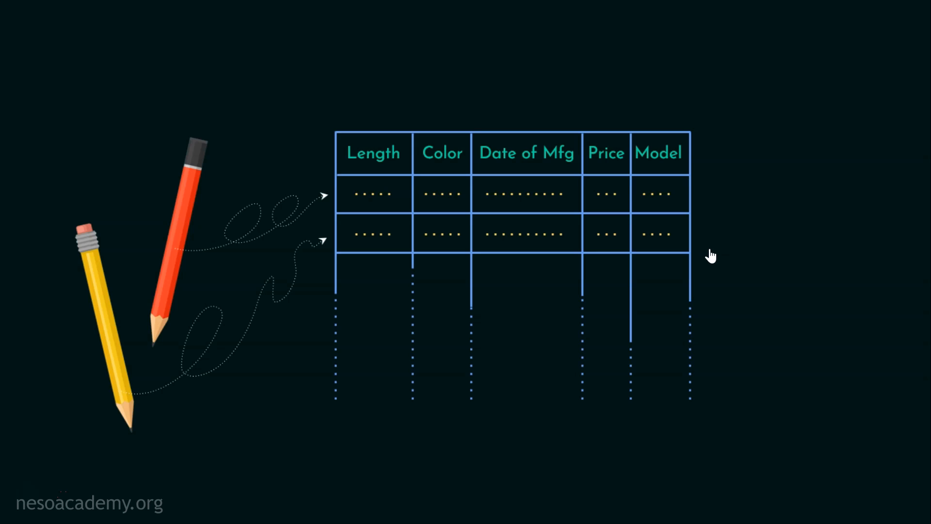
mouse_move(705, 255)
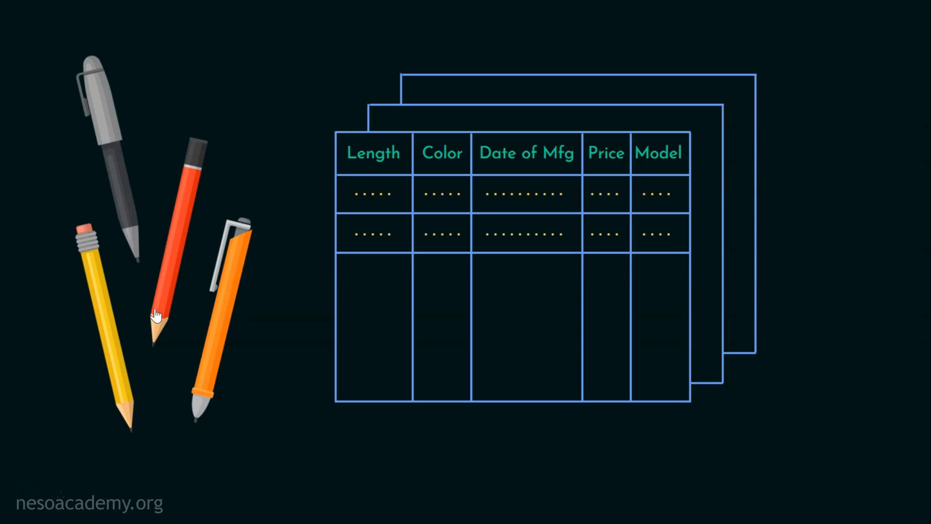
mouse_move(285, 295)
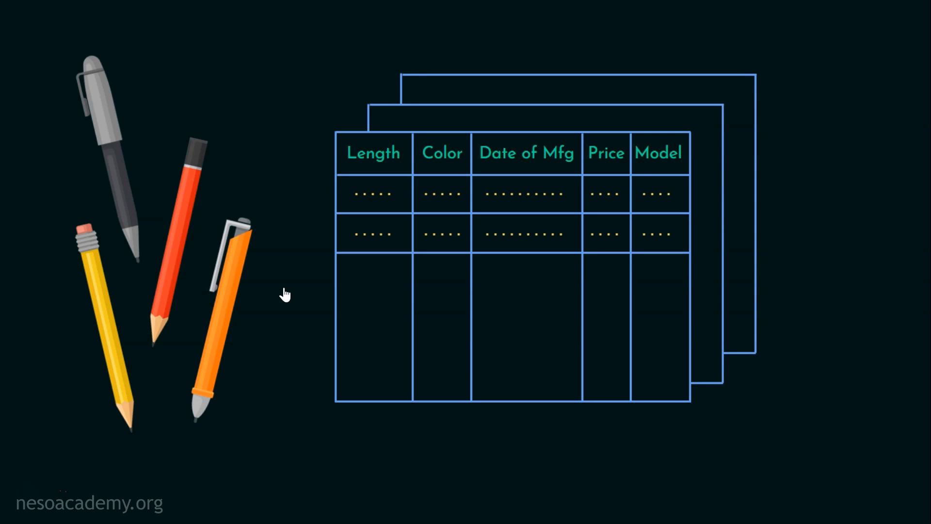
mouse_move(272, 283)
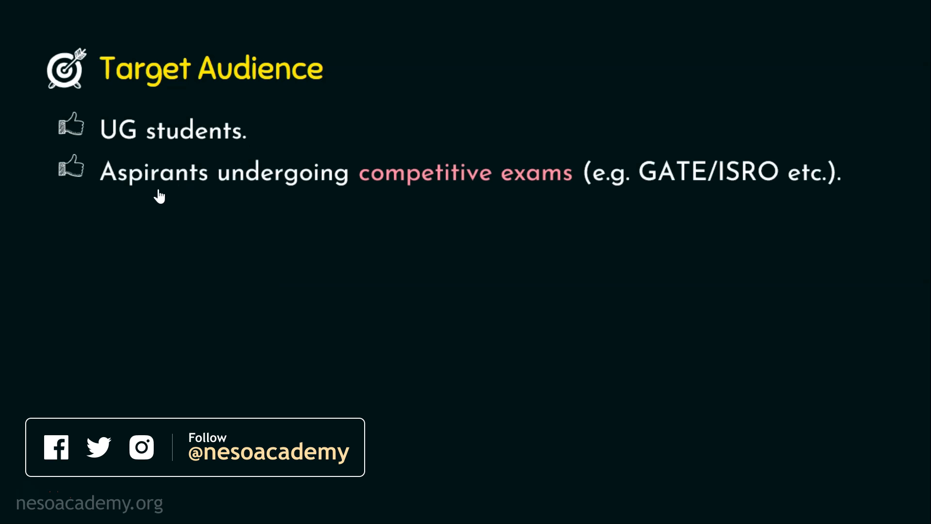
mouse_move(569, 195)
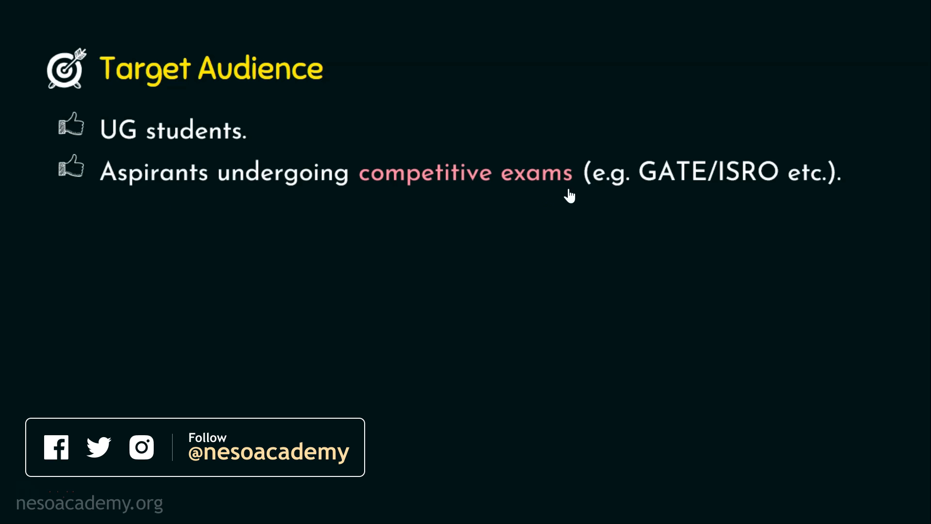
mouse_move(796, 196)
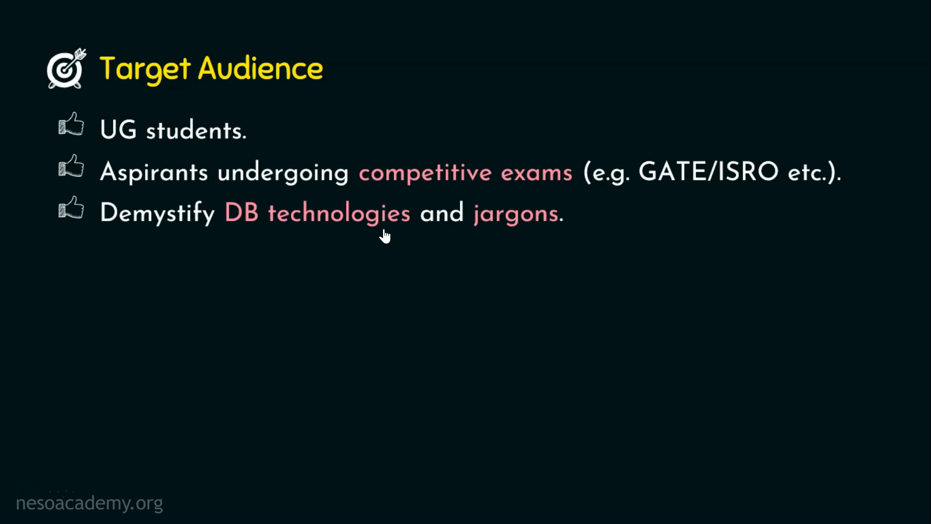
mouse_move(539, 234)
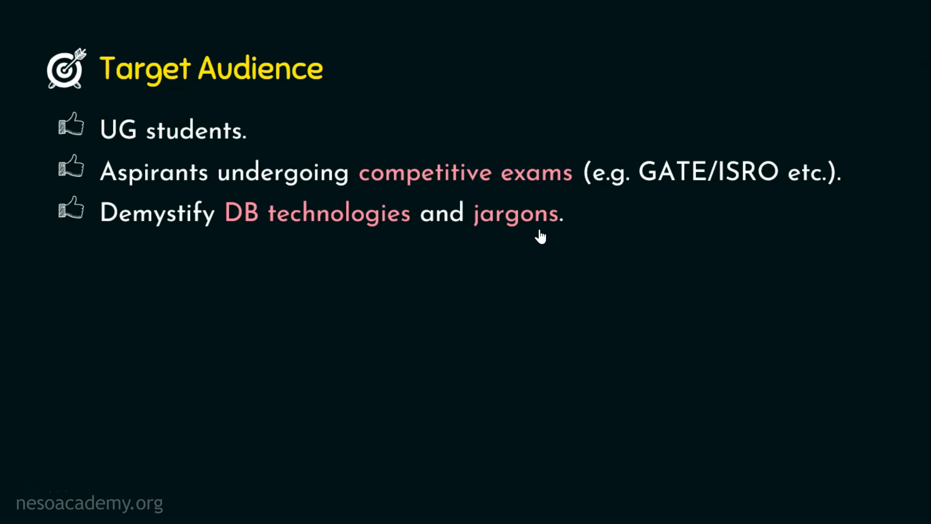
mouse_move(532, 239)
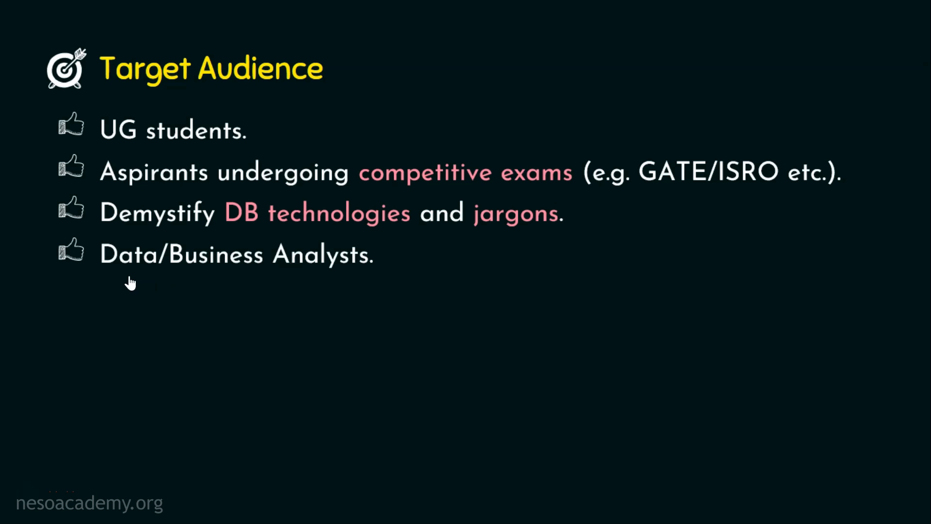
mouse_move(346, 274)
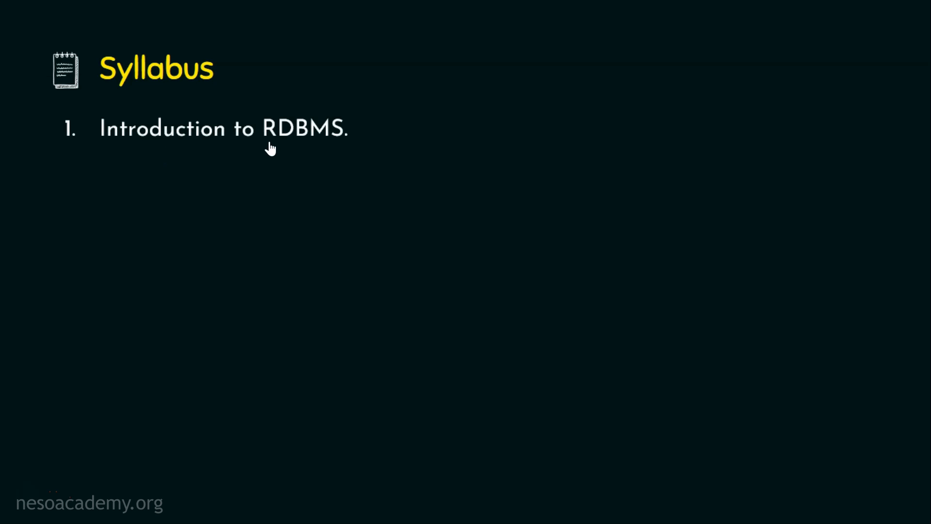
mouse_move(346, 146)
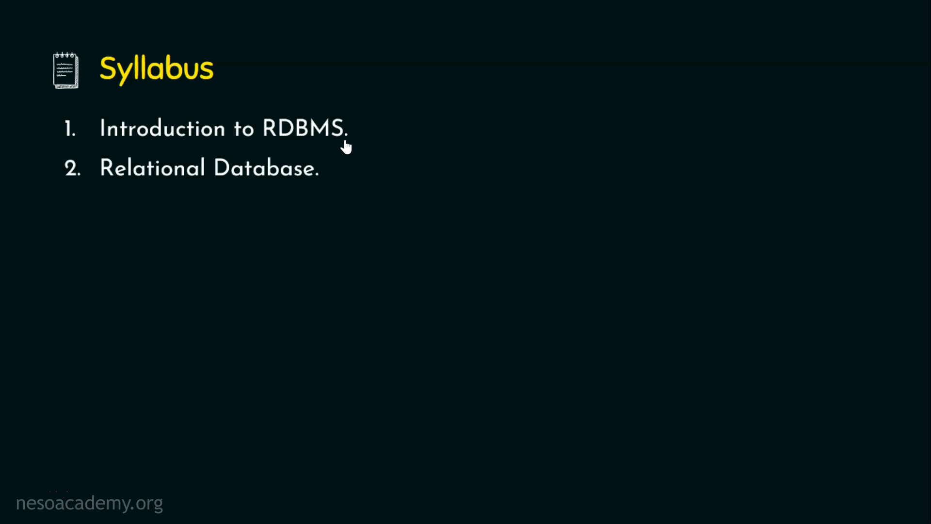
mouse_move(224, 186)
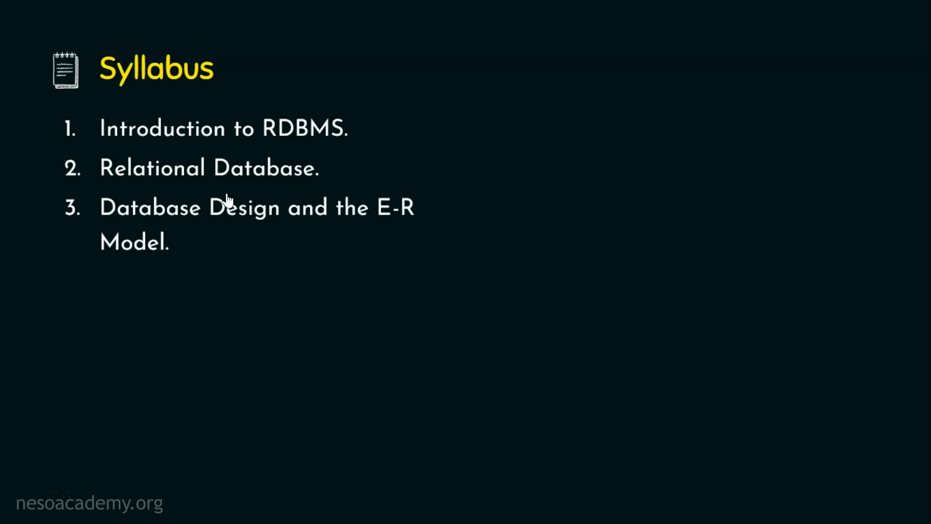
mouse_move(316, 227)
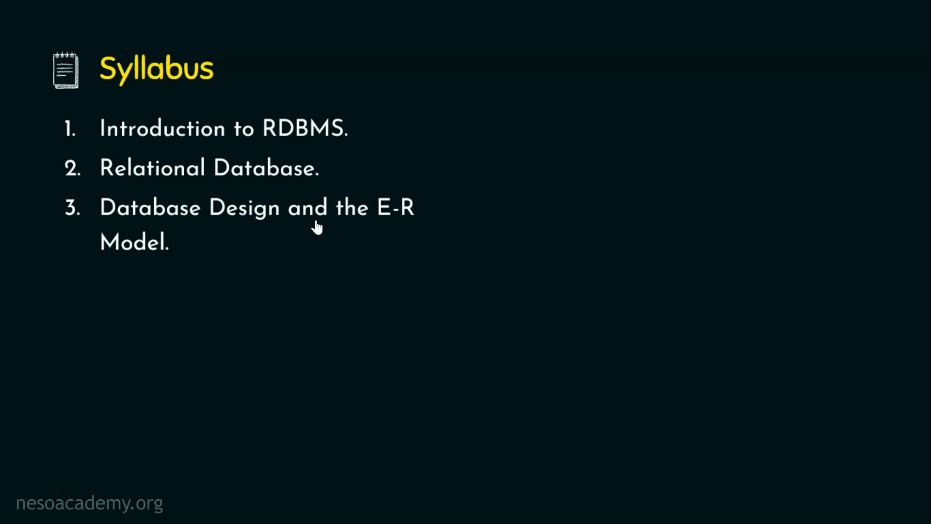
mouse_move(165, 265)
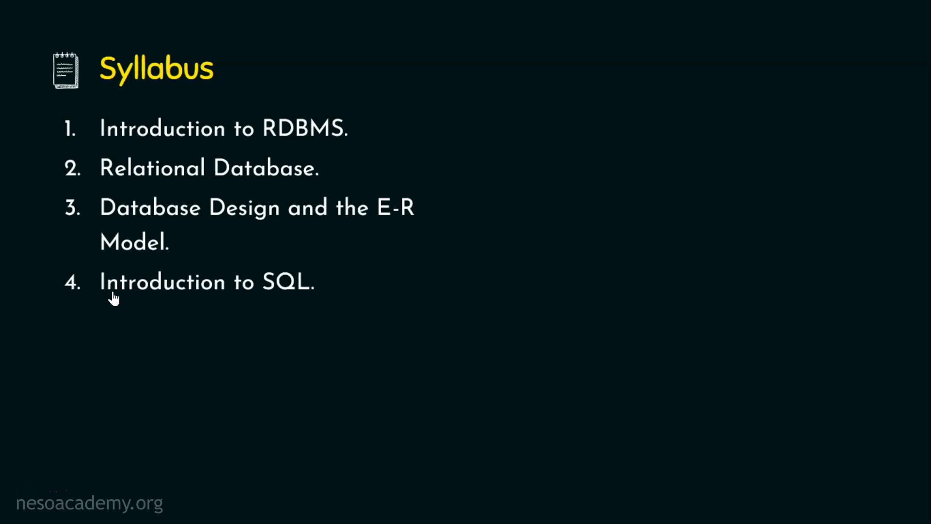
mouse_move(307, 297)
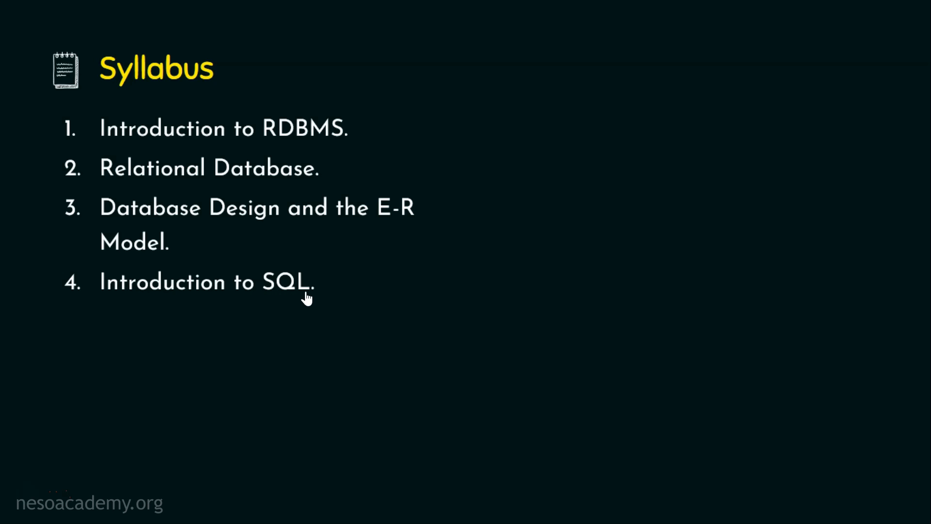
mouse_move(310, 300)
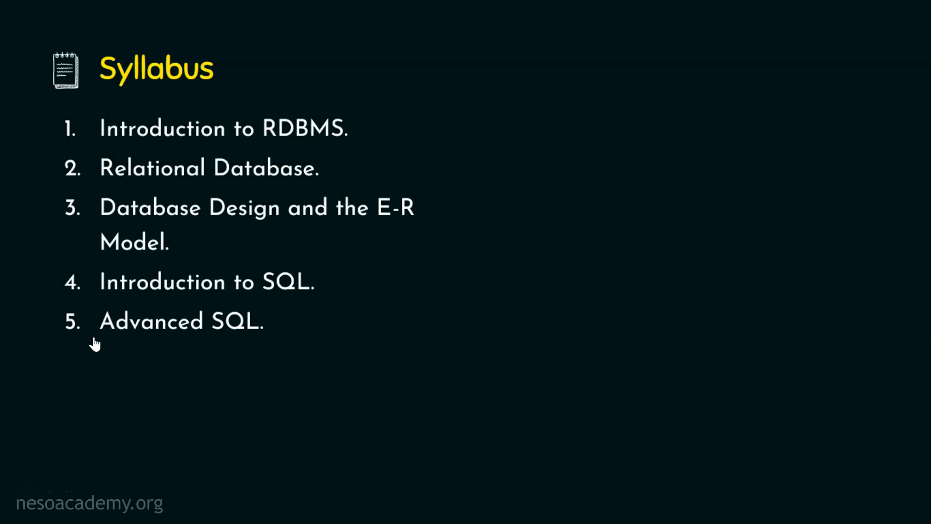
mouse_move(244, 341)
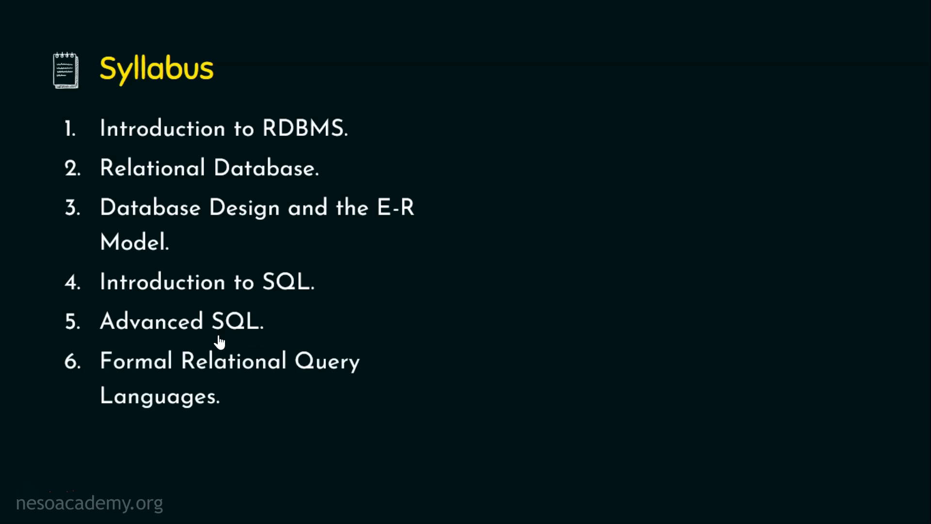
mouse_move(290, 384)
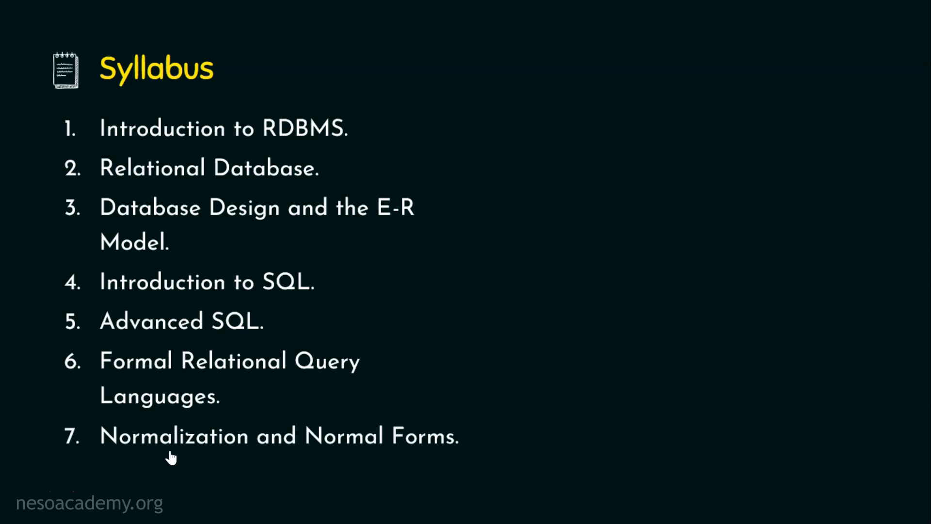
mouse_move(442, 453)
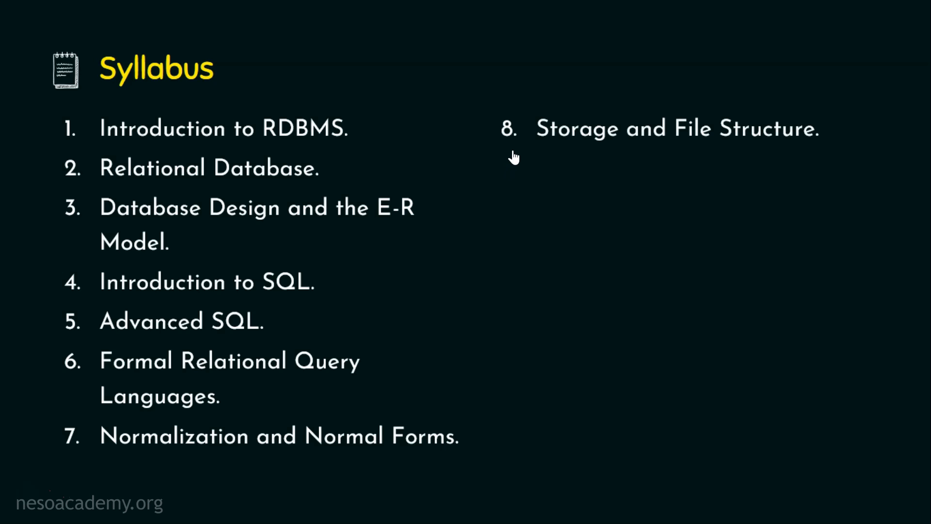
mouse_move(816, 143)
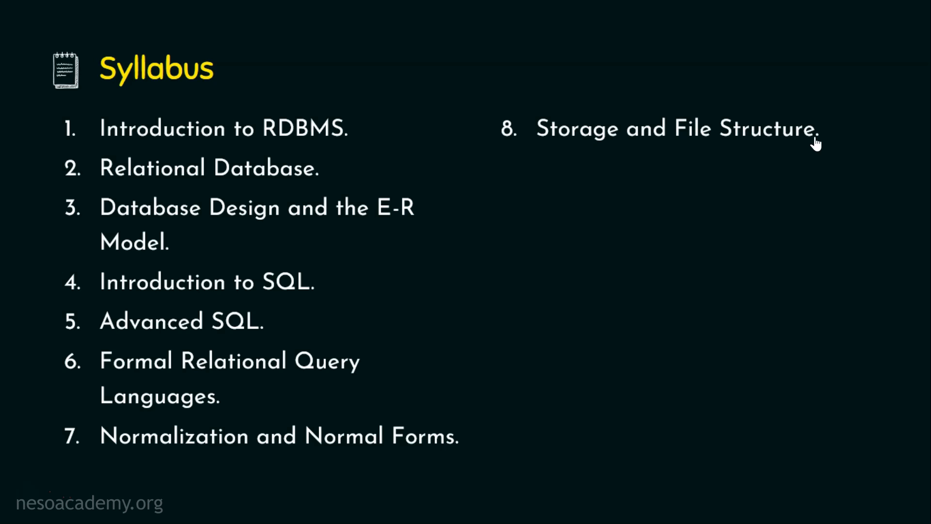
mouse_move(774, 148)
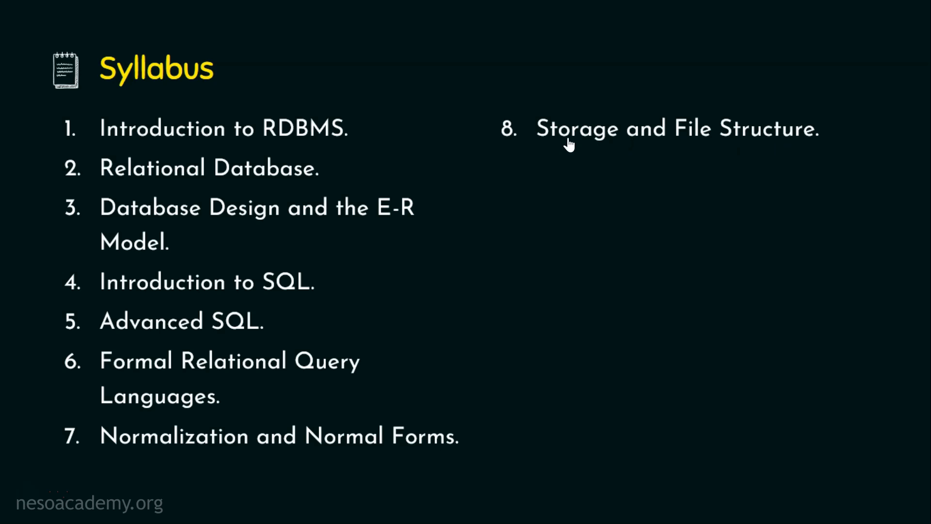
mouse_move(783, 150)
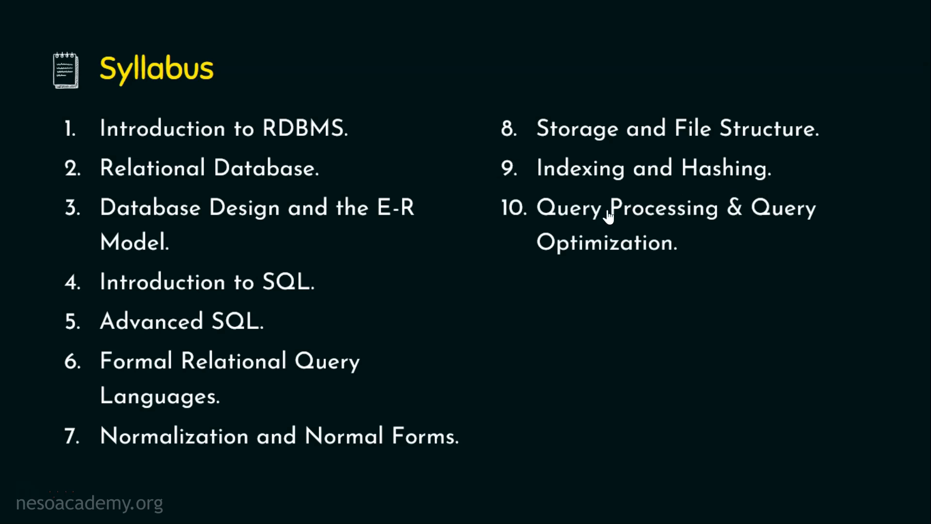
mouse_move(582, 256)
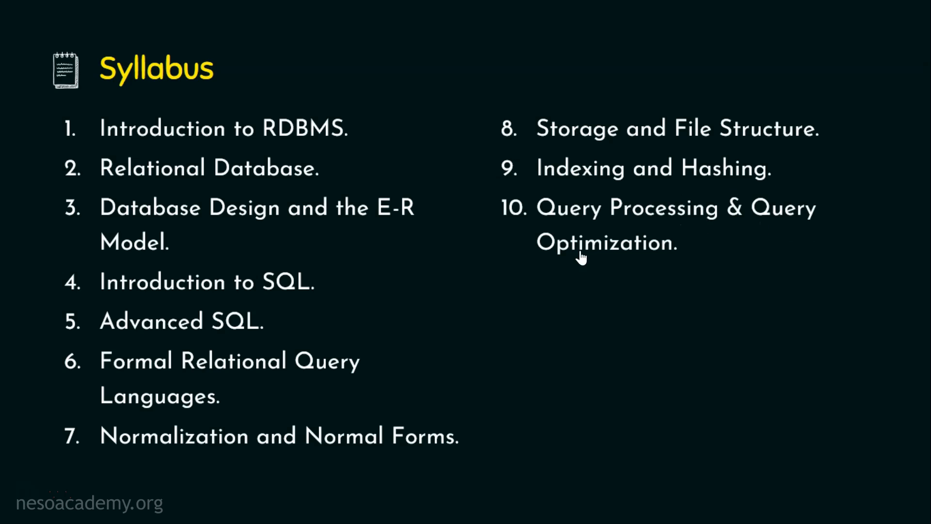
mouse_move(663, 259)
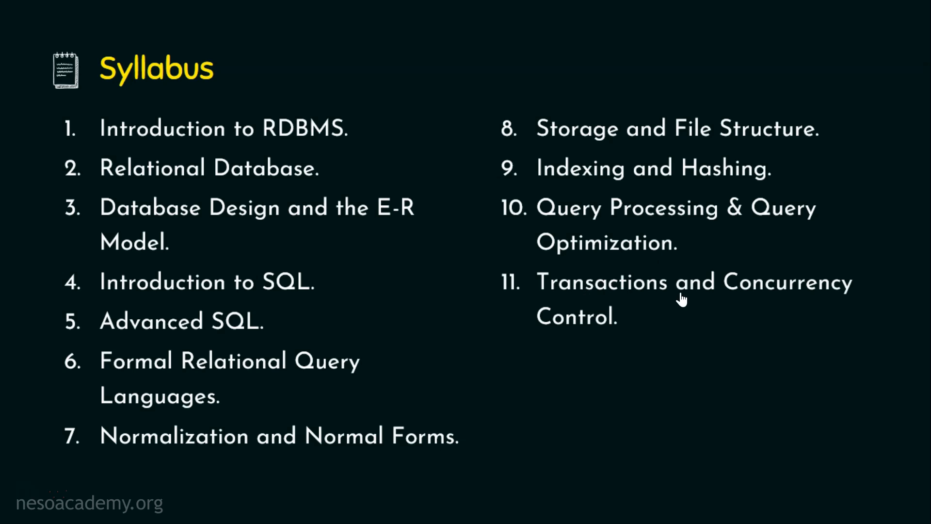
mouse_move(604, 333)
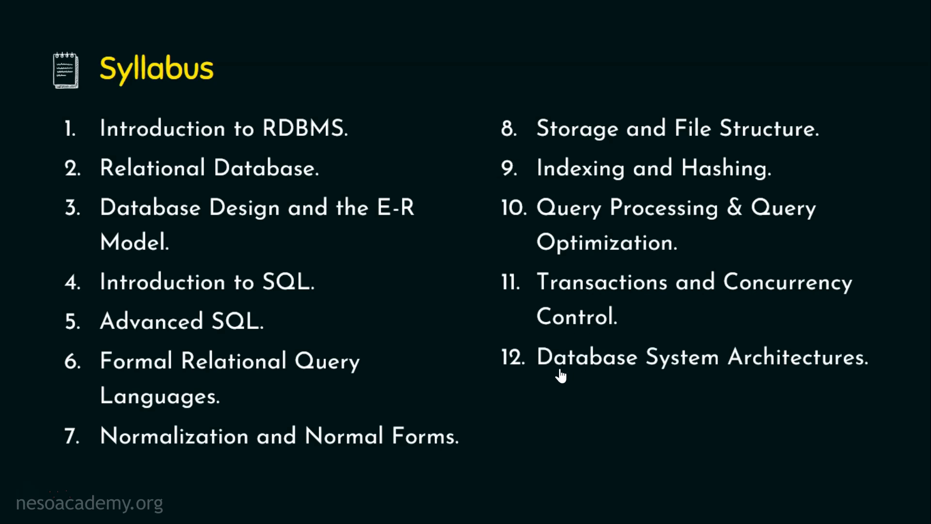
mouse_move(853, 377)
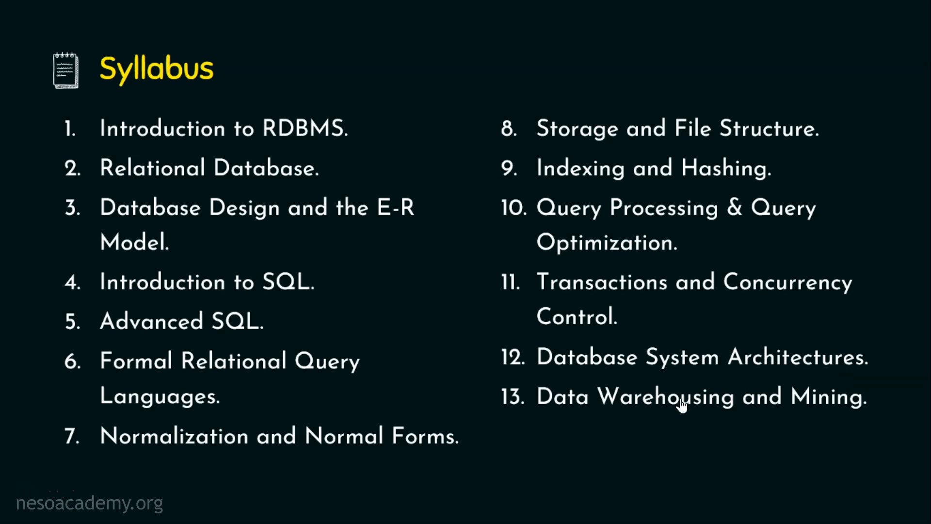
mouse_move(584, 414)
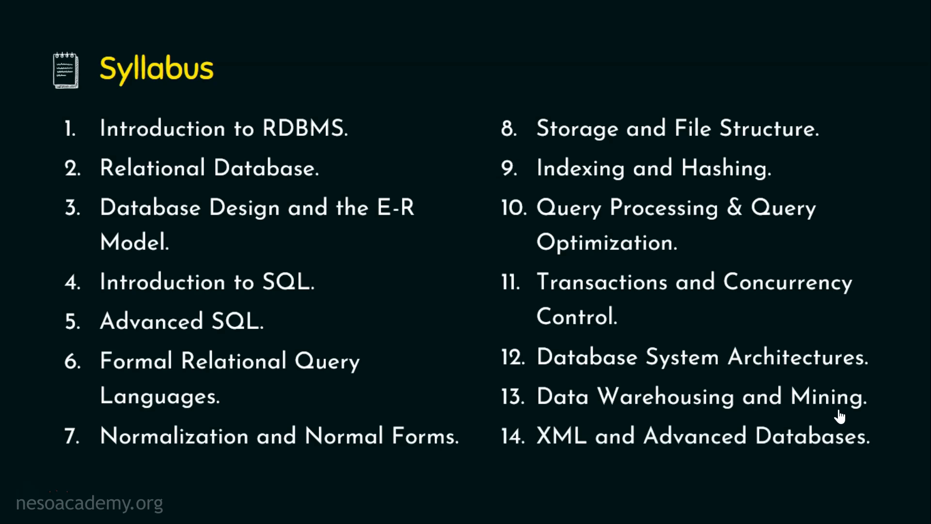
mouse_move(518, 453)
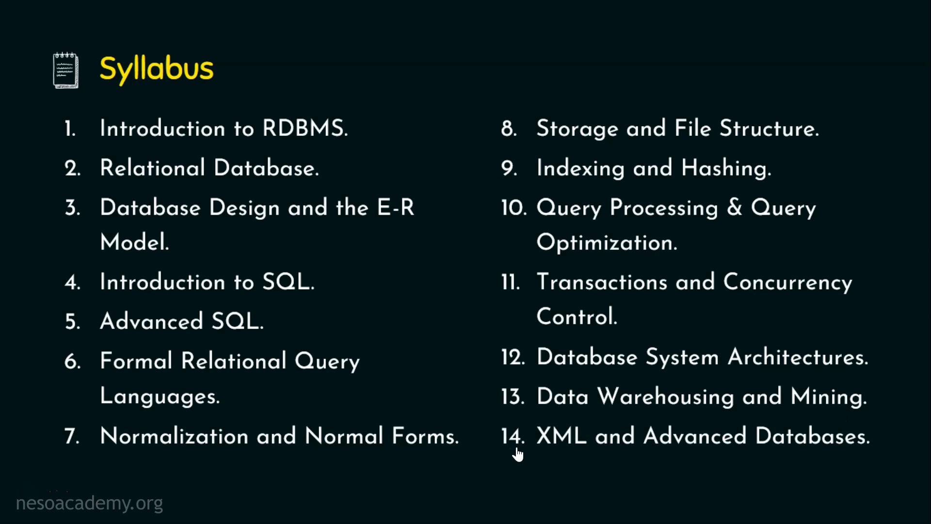
mouse_move(759, 462)
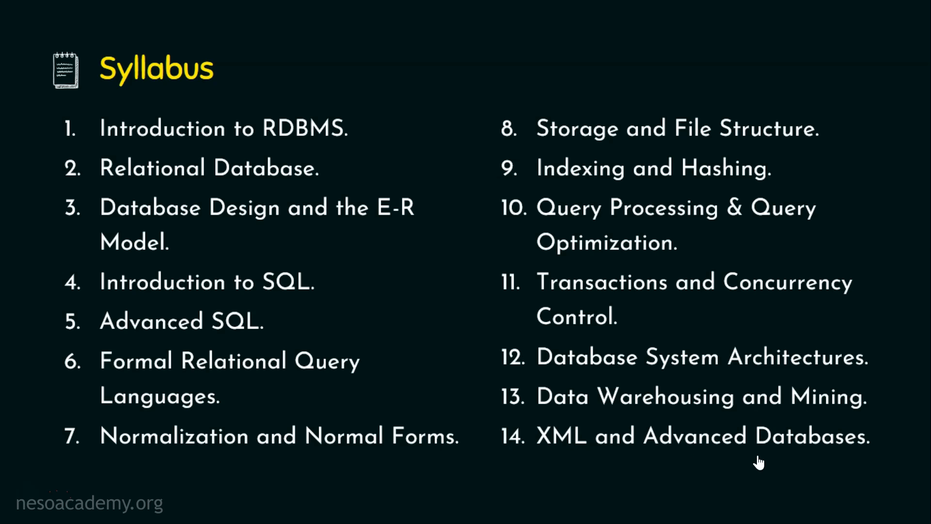
mouse_move(829, 456)
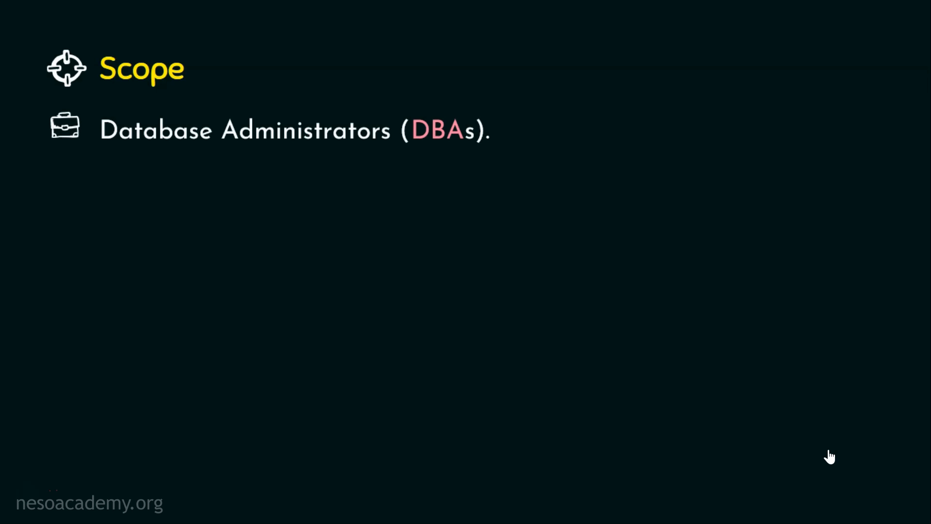
mouse_move(118, 151)
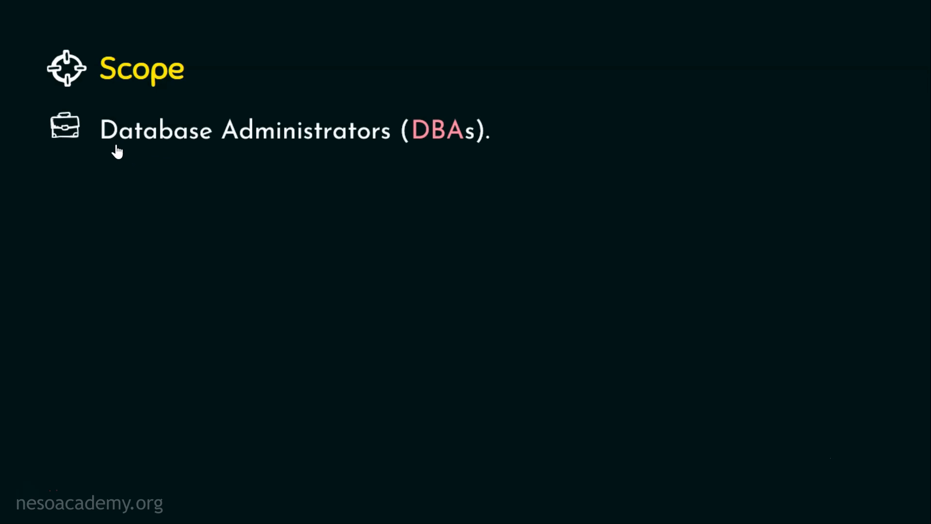
mouse_move(189, 153)
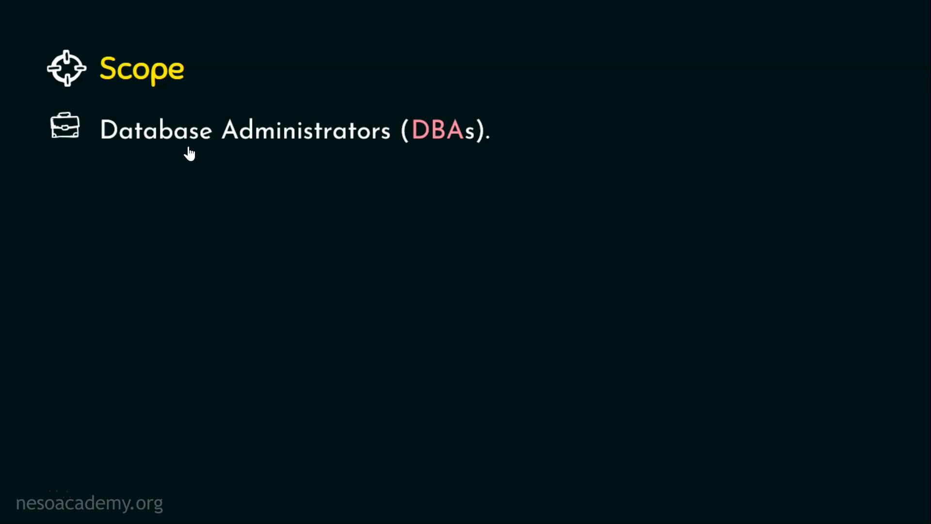
mouse_move(115, 153)
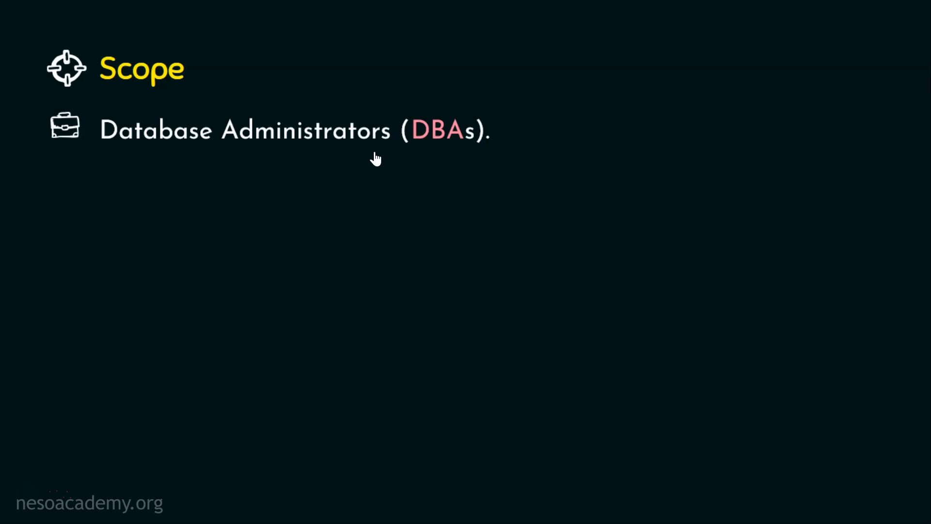
mouse_move(464, 152)
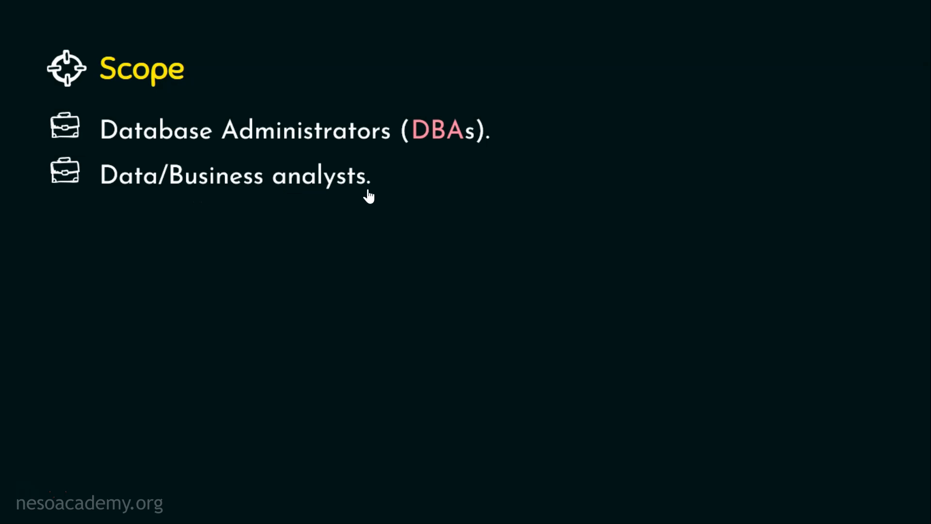
mouse_move(366, 198)
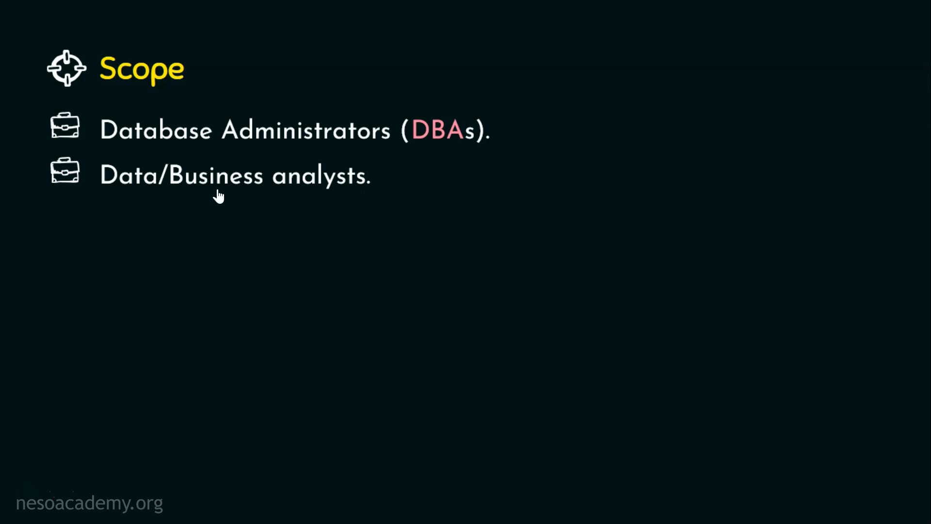
mouse_move(297, 204)
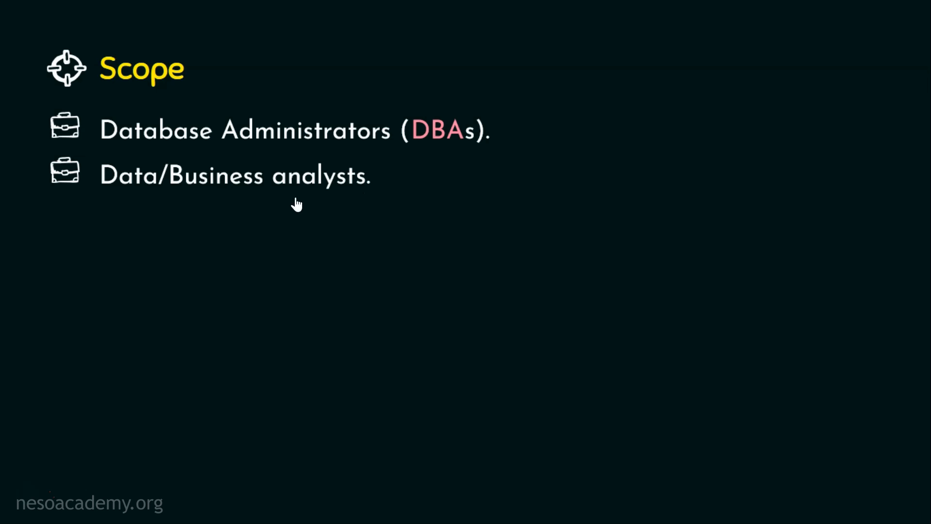
mouse_move(330, 204)
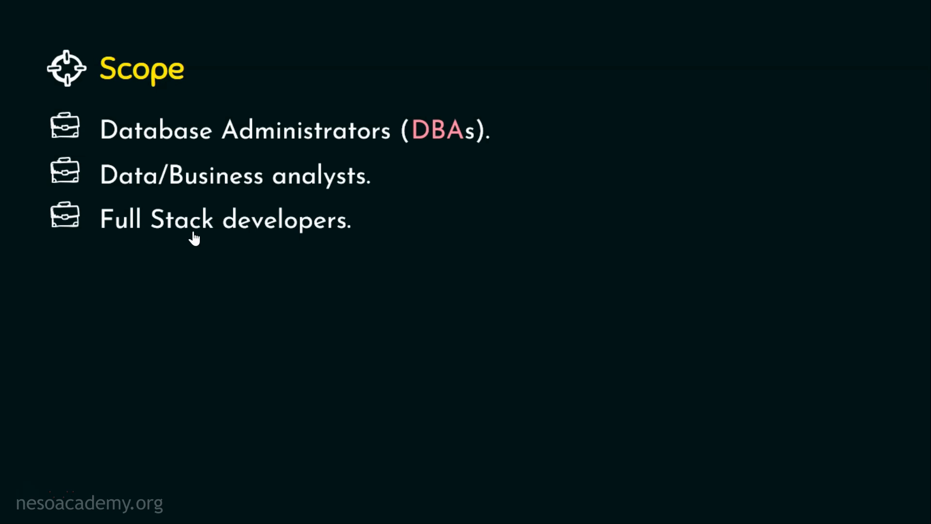
mouse_move(291, 238)
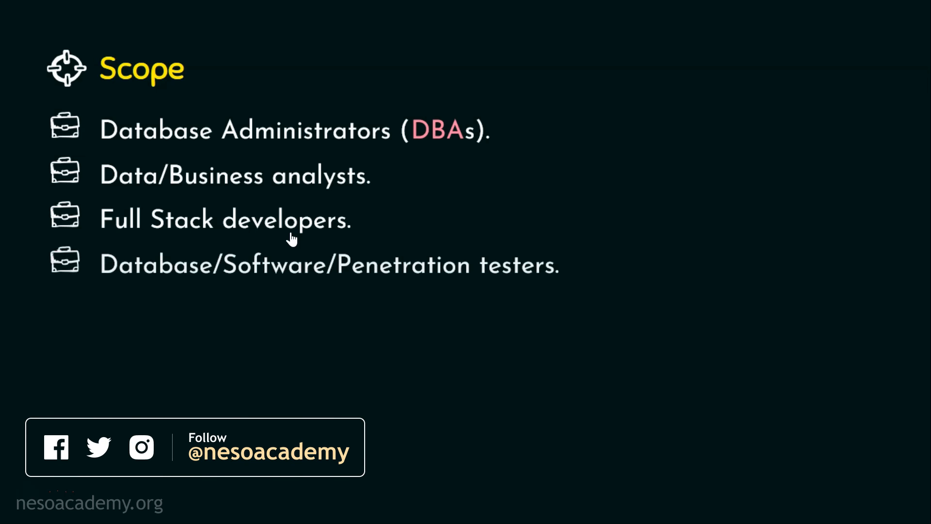
mouse_move(338, 288)
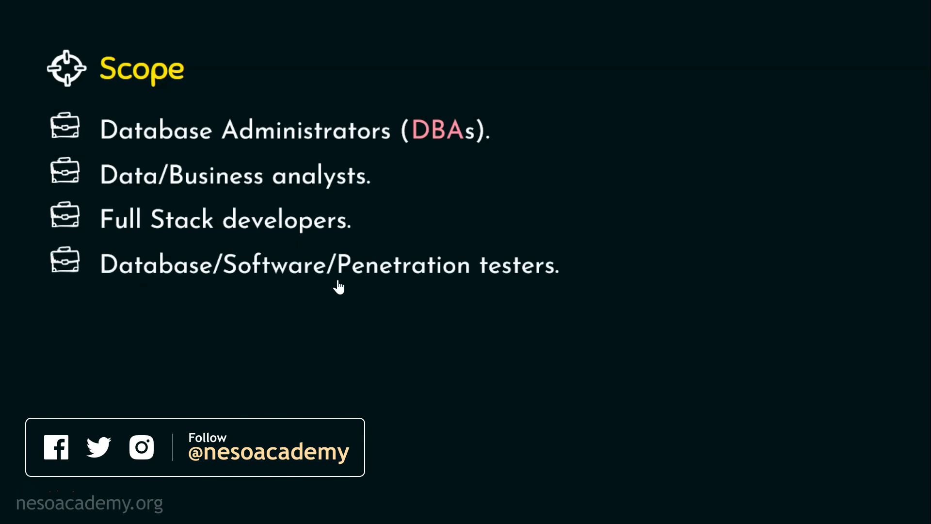
mouse_move(525, 285)
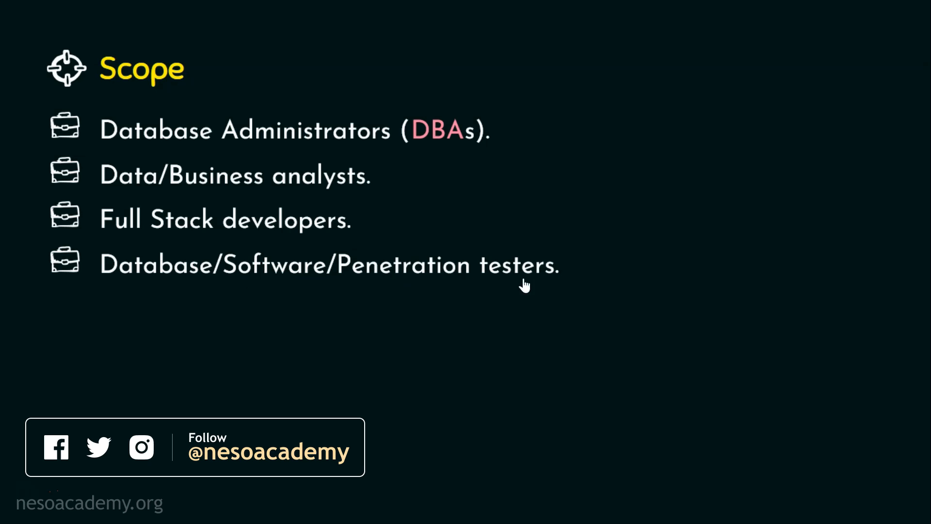
mouse_move(503, 283)
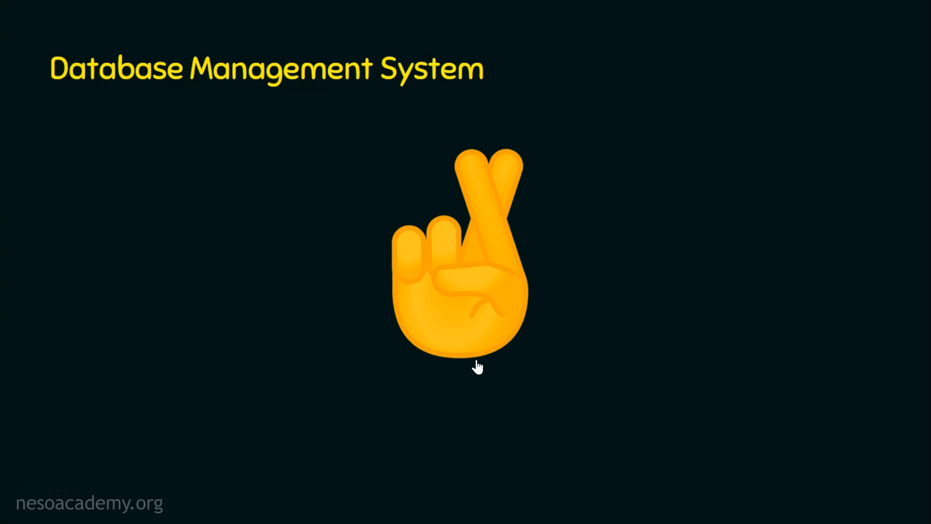
mouse_move(464, 382)
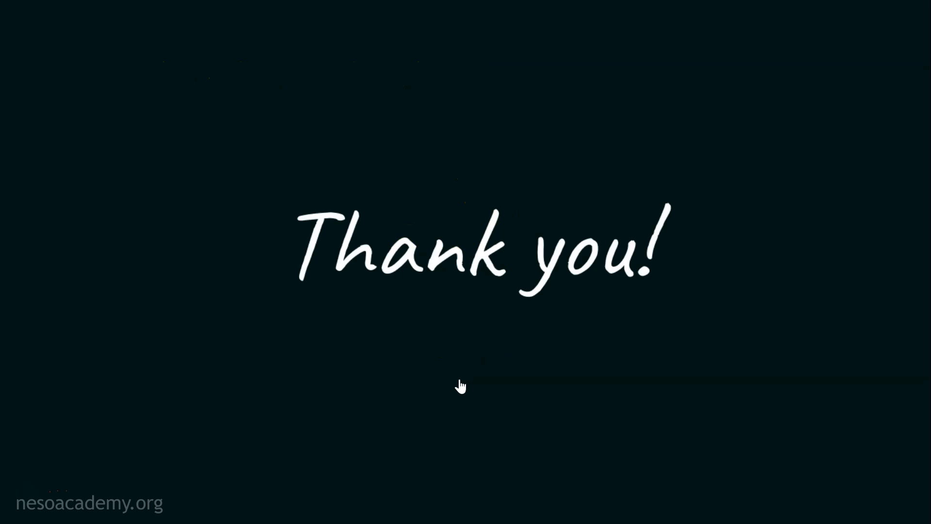
mouse_move(595, 302)
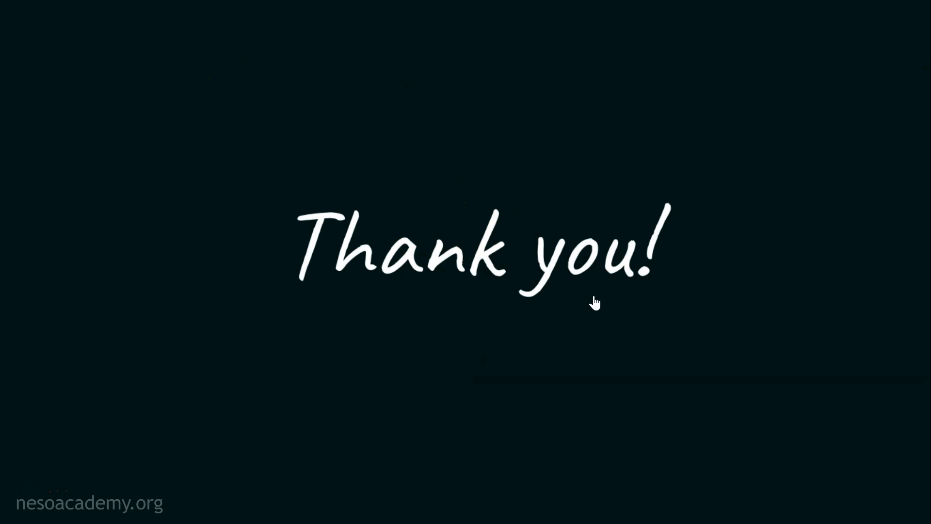